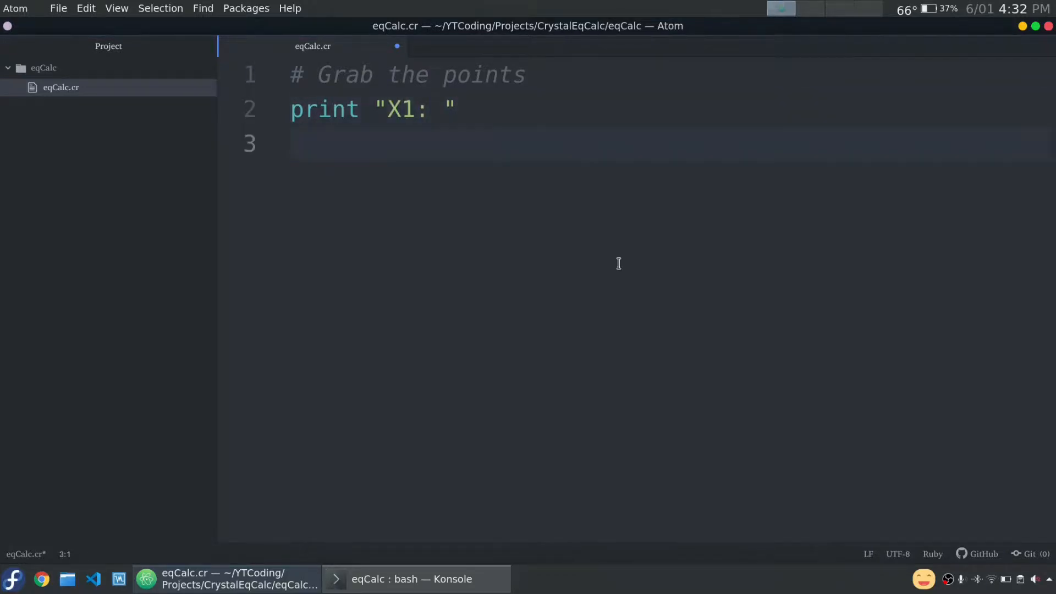
- Read xone with gets.not_nil!.chomp.to_f, then select the variable name to duplicate for Y1, X2, Y2
type("xone = g")
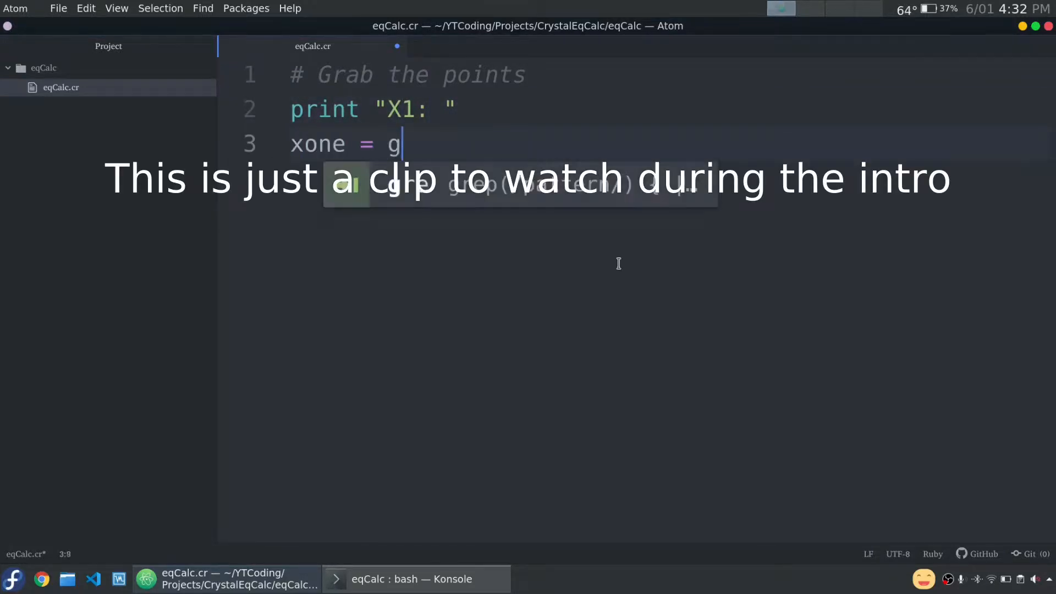
type("ets.not_nil!.")
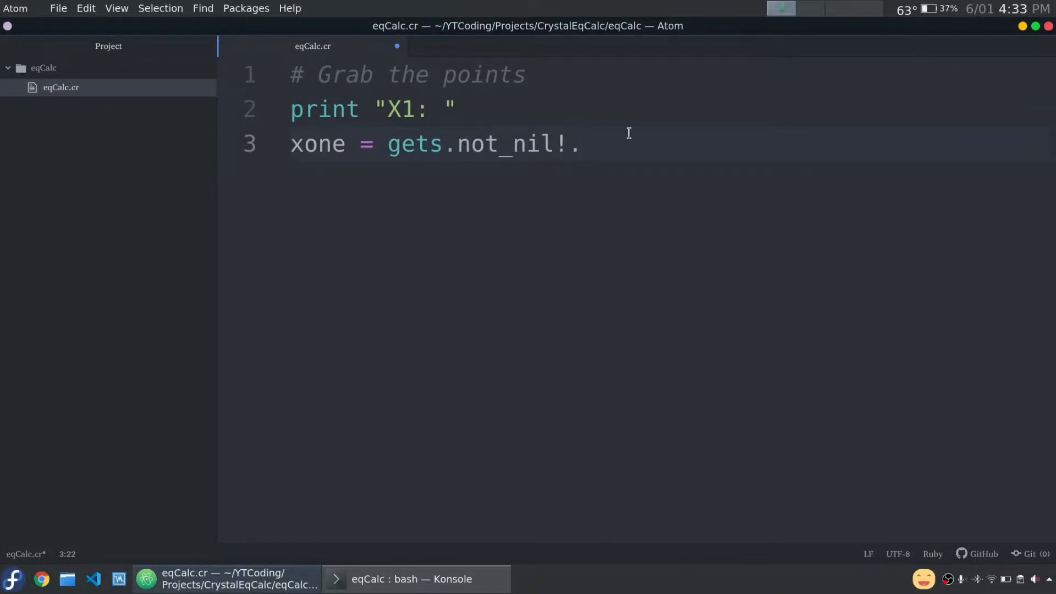
type("chomp.")
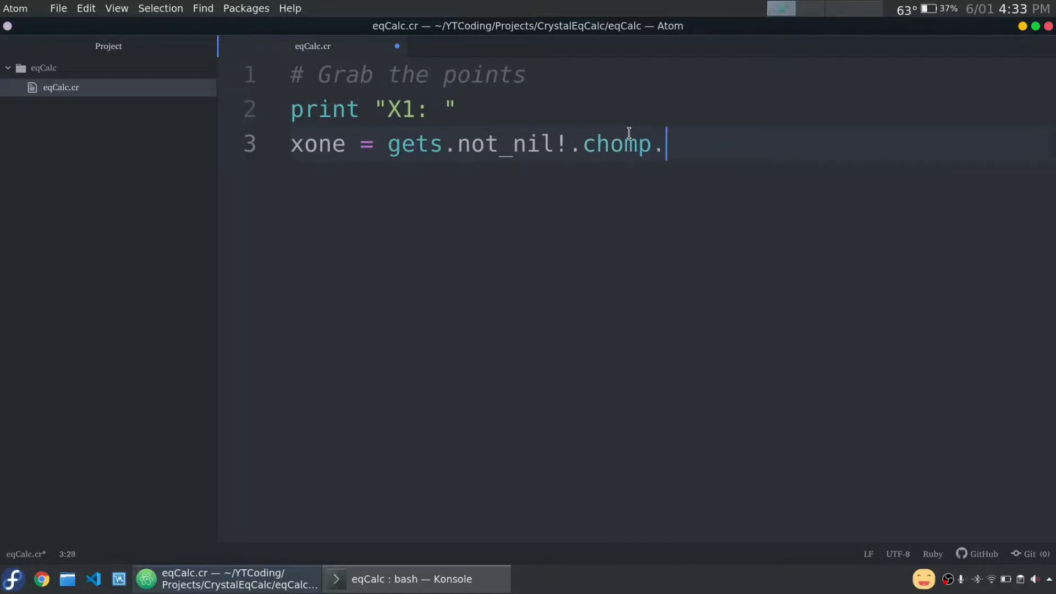
type("\"5")
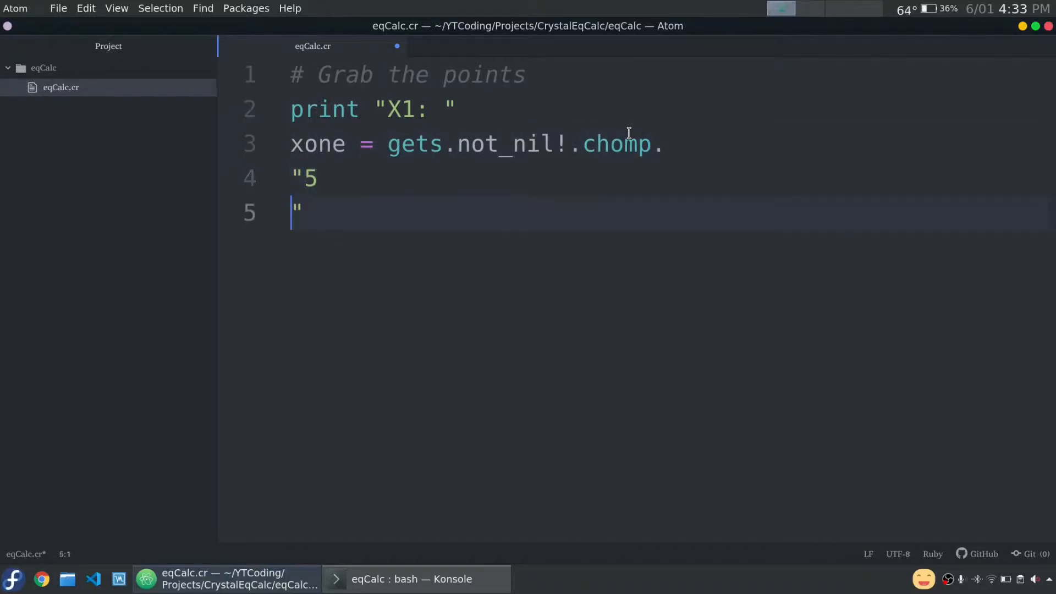
type("to_f")
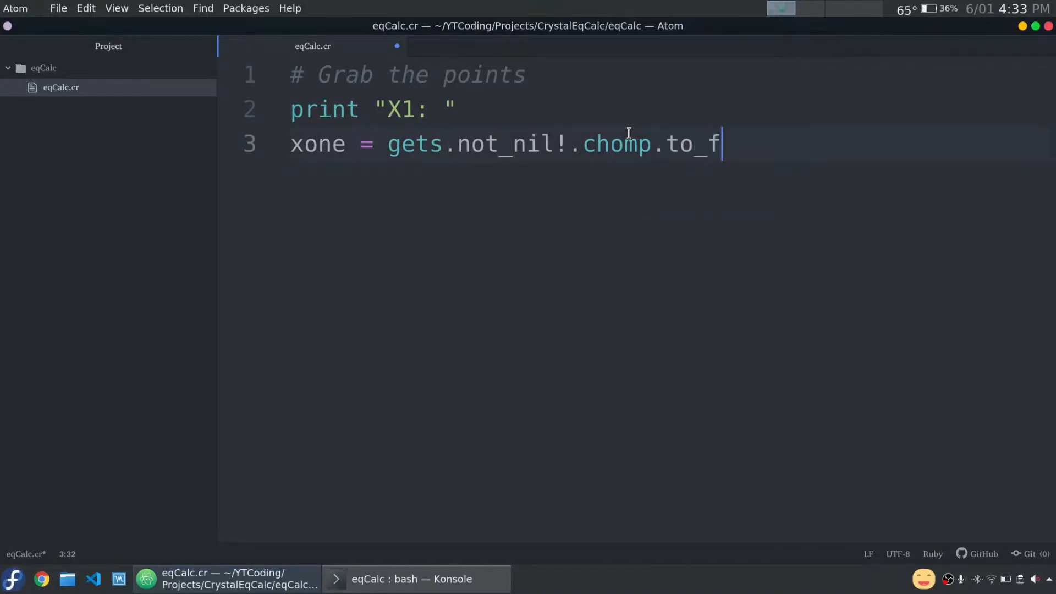
double_click(688, 144)
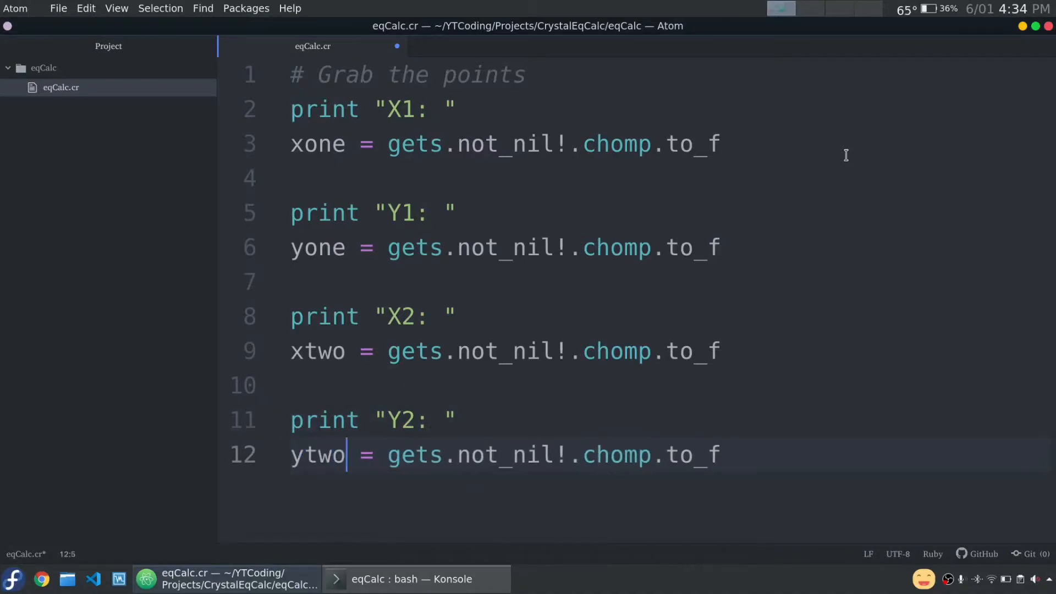
- Add a puts line showing (xone, yone) and (xtwo, ytwo) on separate lines
type("x")
type("puts \"")
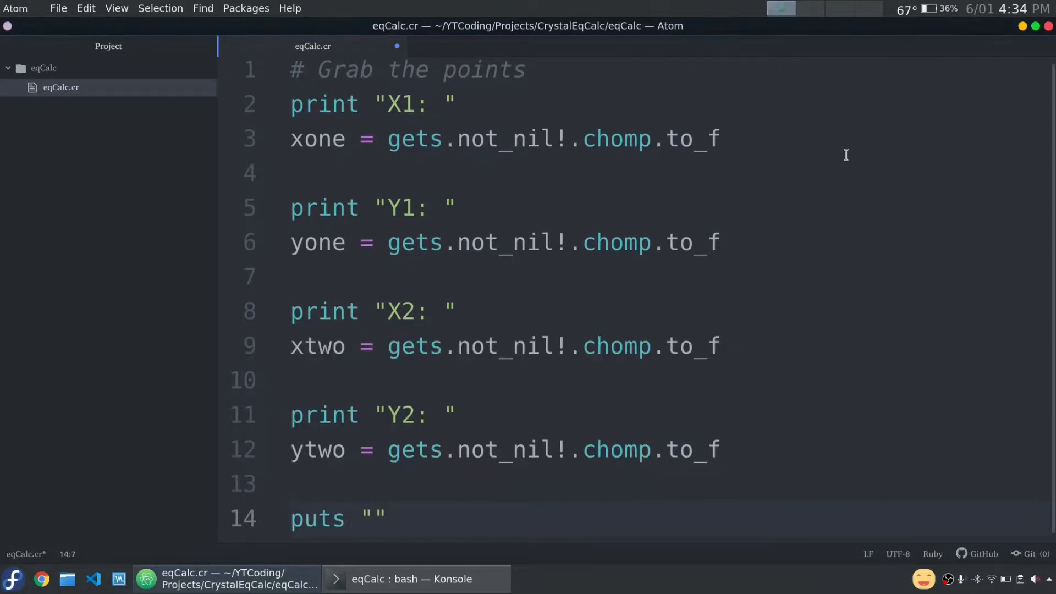
type("()\\n()")
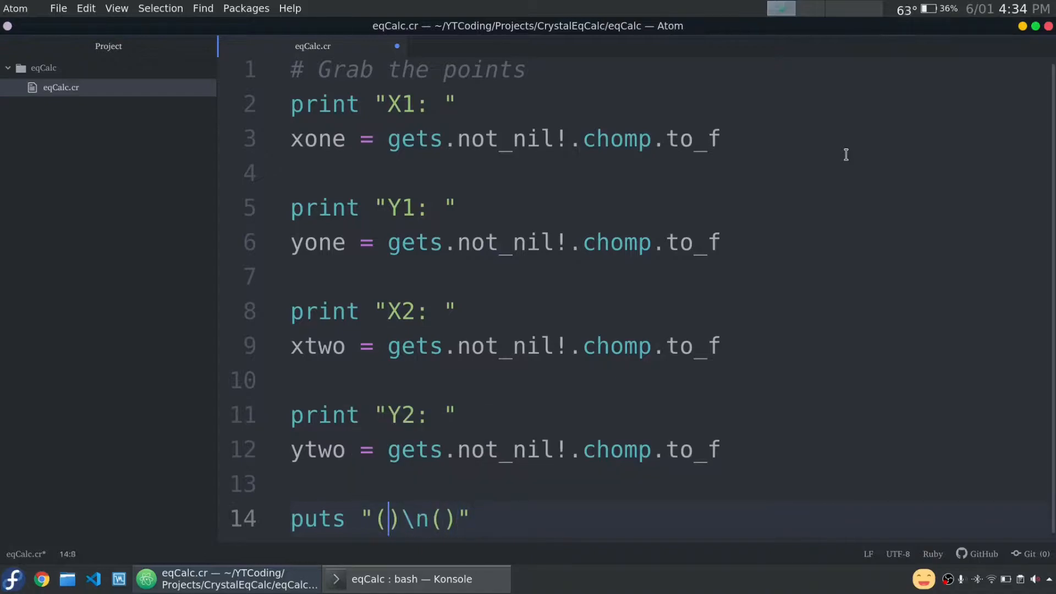
type("#{xone}, #{yone")
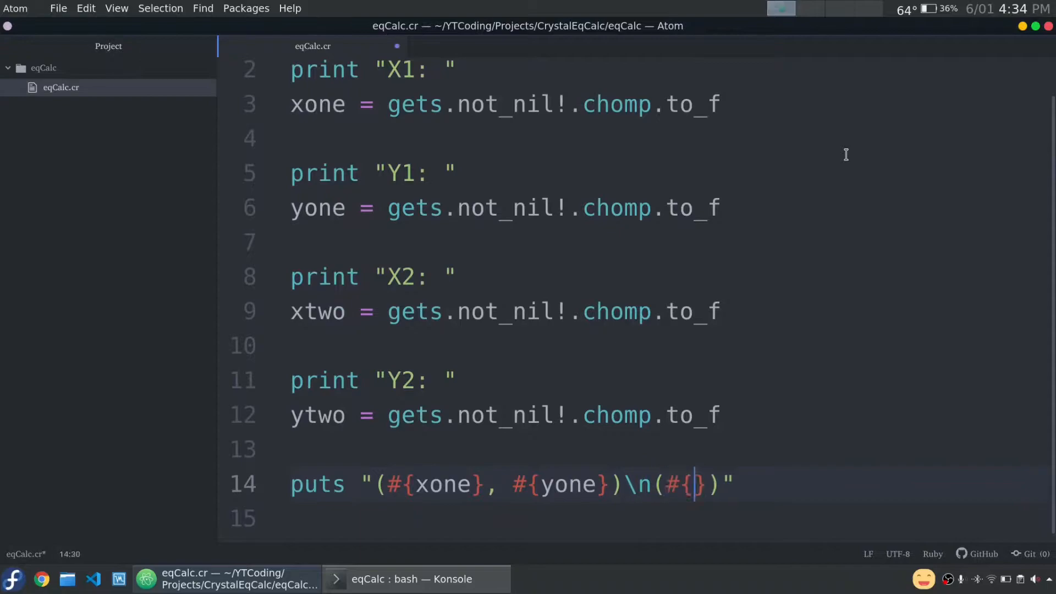
type("xtwo}, #{ytwo")
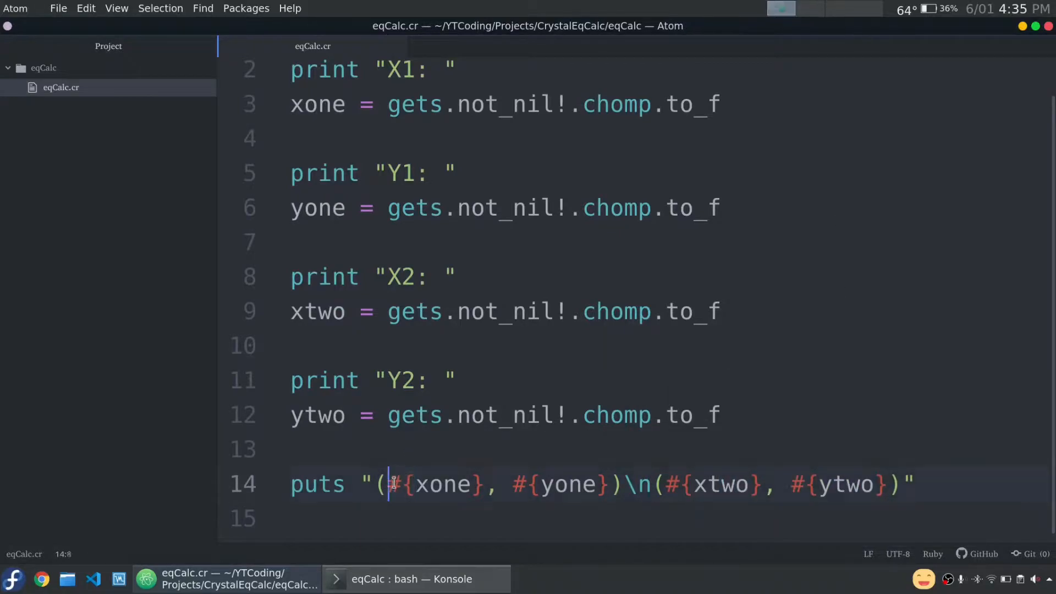
double_click(441, 484)
type("m = (")
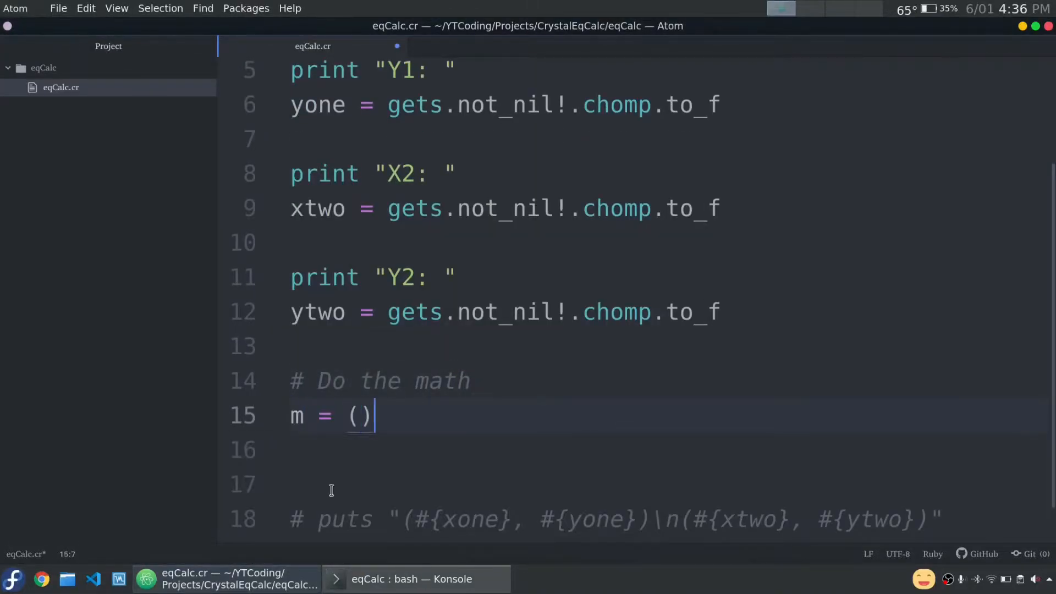
- Write the slope m = (ytwo - yone) / (xtwo - xone) and begin the b line
type("ytwo - yone) / (xtwo)")
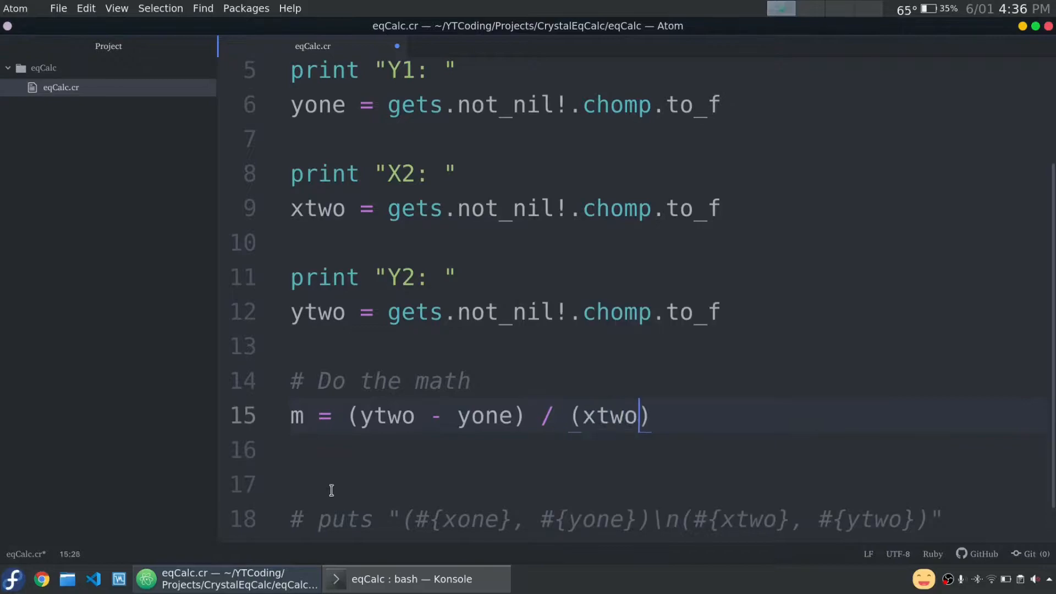
type("- xone)")
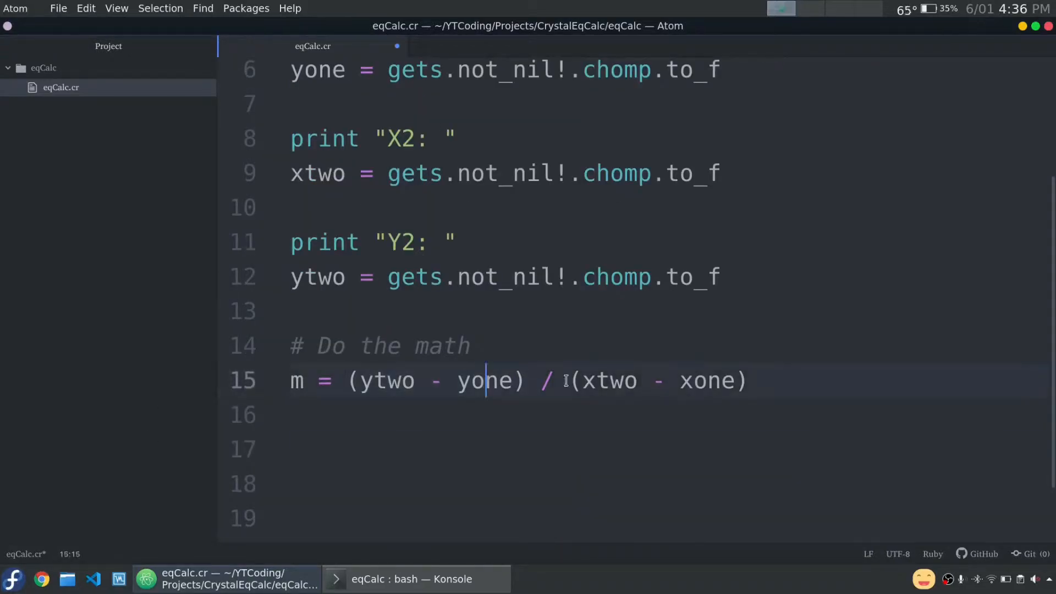
type("b")
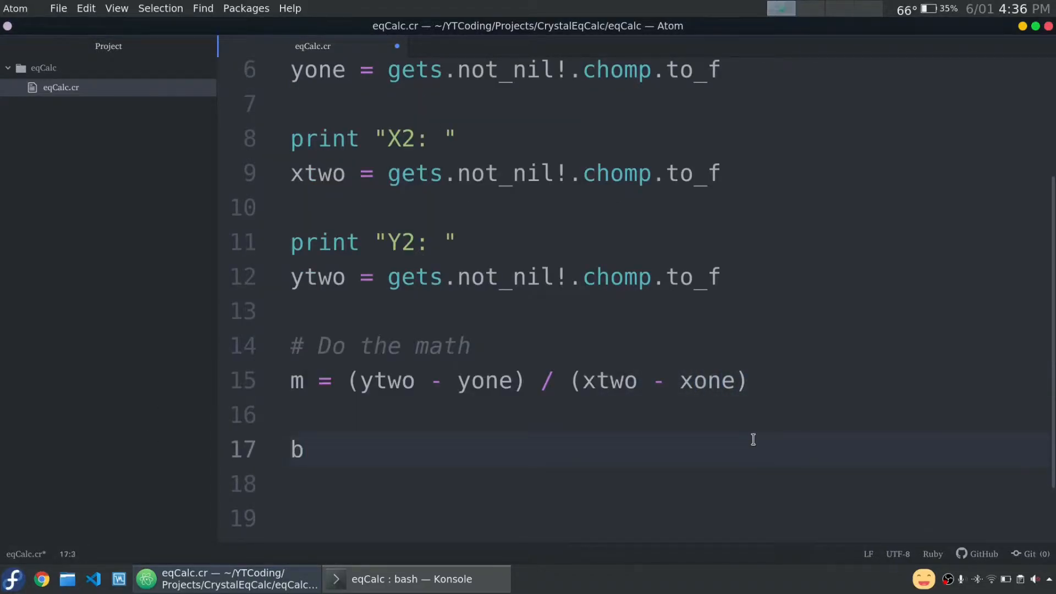